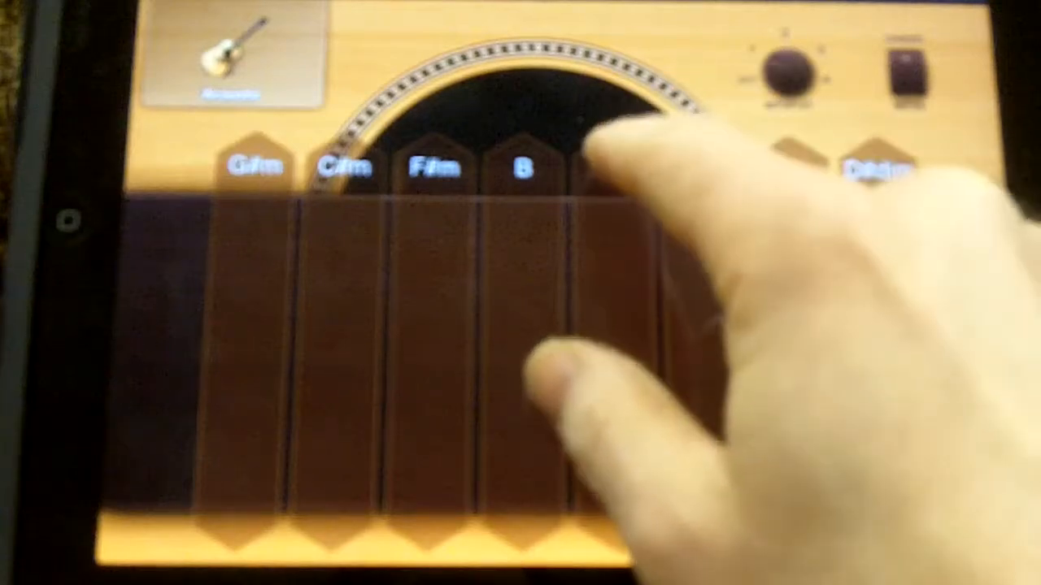
Step: Strum the acoustic Smart Guitar, then return to the instrument browser on Drums
left_click(612, 325)
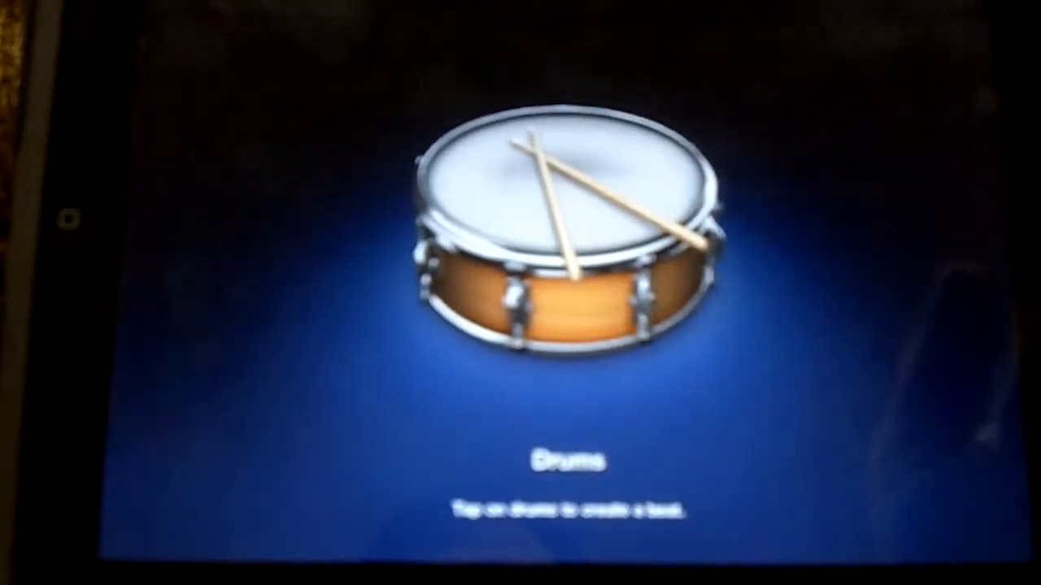
left_click(561, 228)
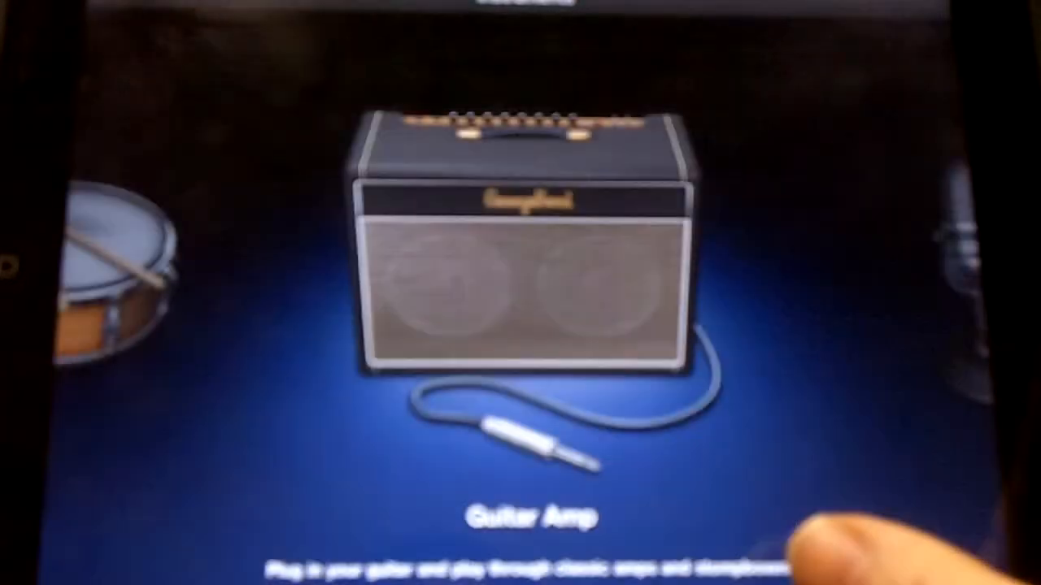
Step: Swipe the instrument browser from Guitar Amp to Audio Recorder
left_click_drag(732, 325, 325, 325)
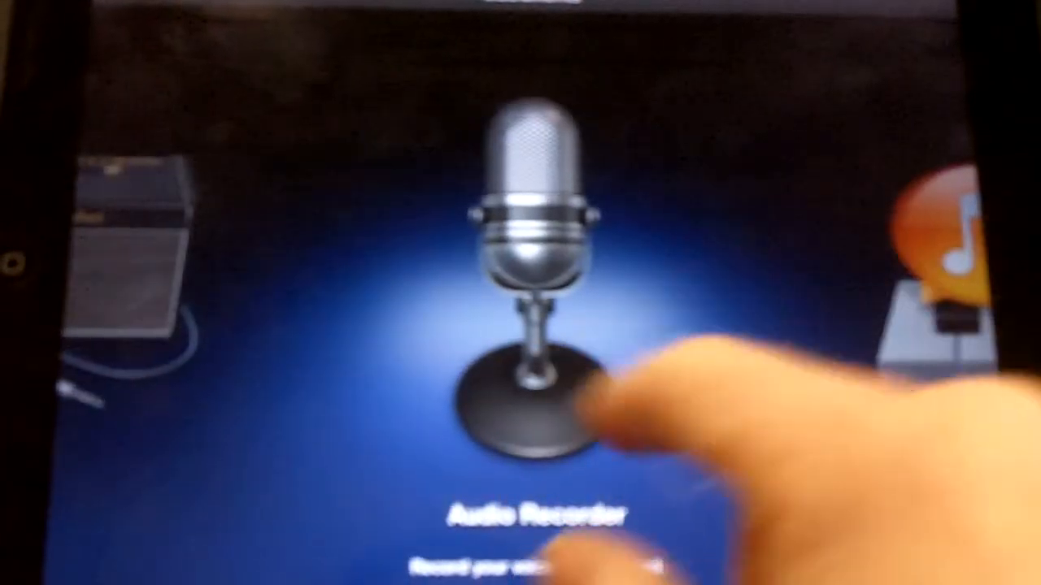